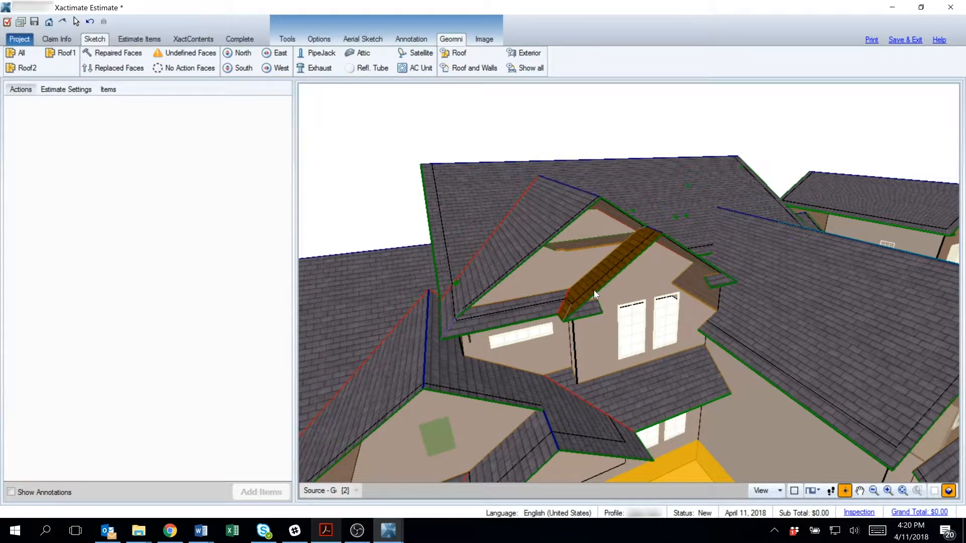
- Select the dormer roof face with its cornice and set its Action to Replace Existing
click(595, 278)
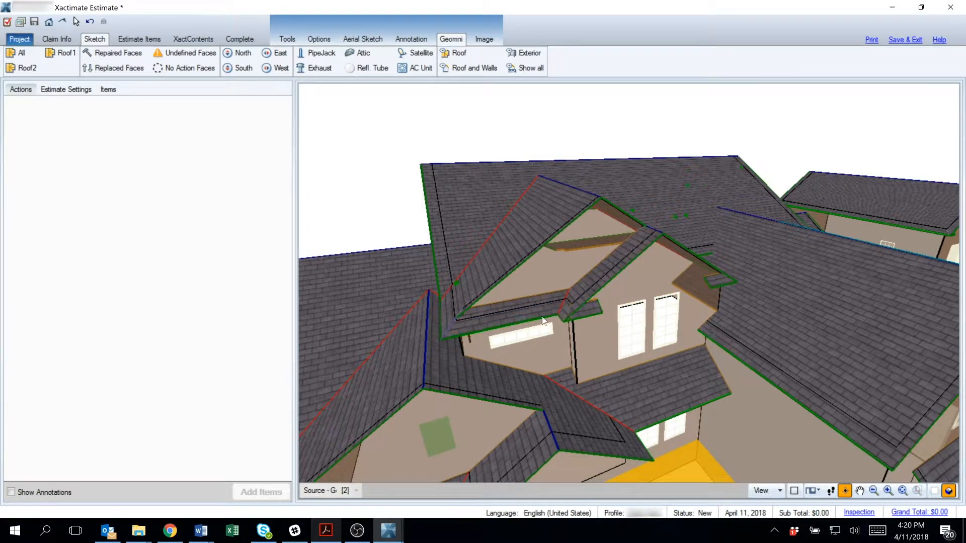
click(517, 314)
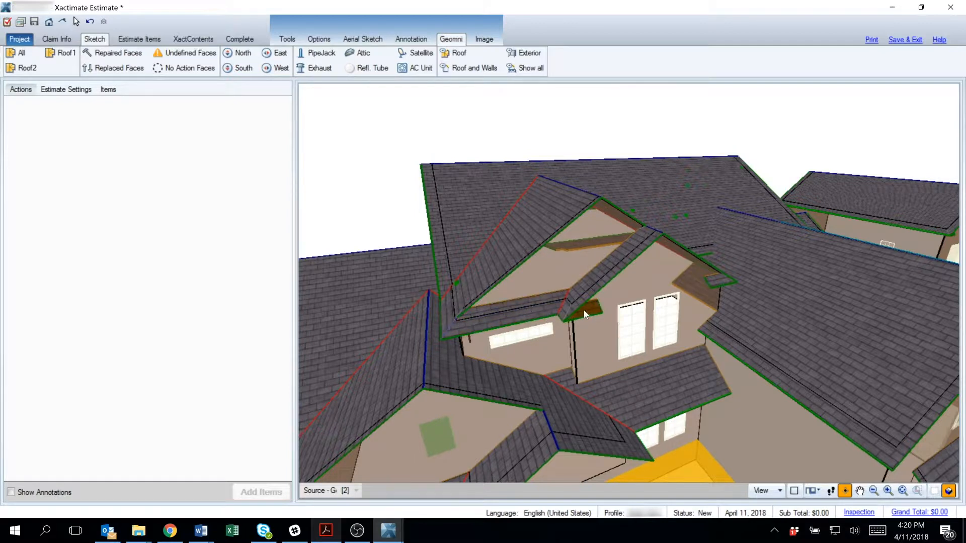
click(583, 313)
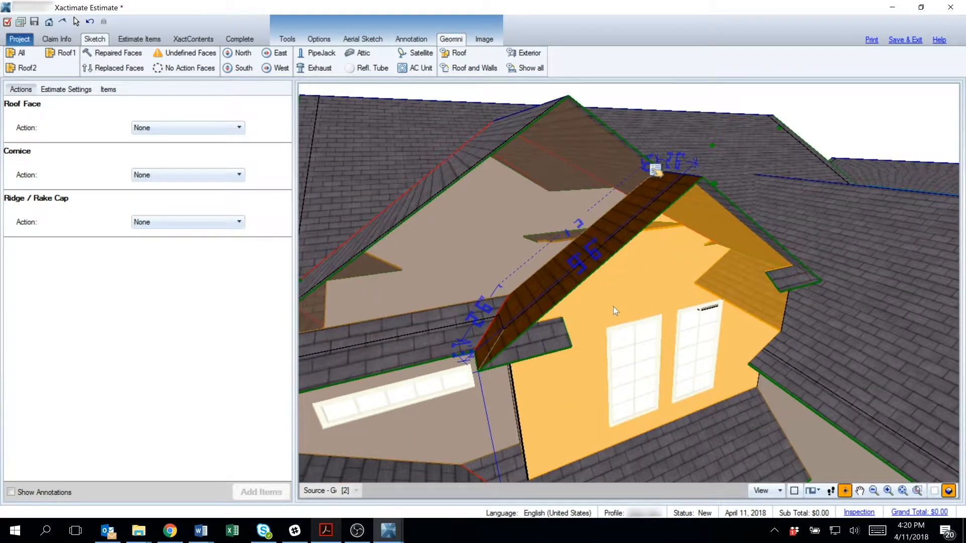
mouse_move(618, 274)
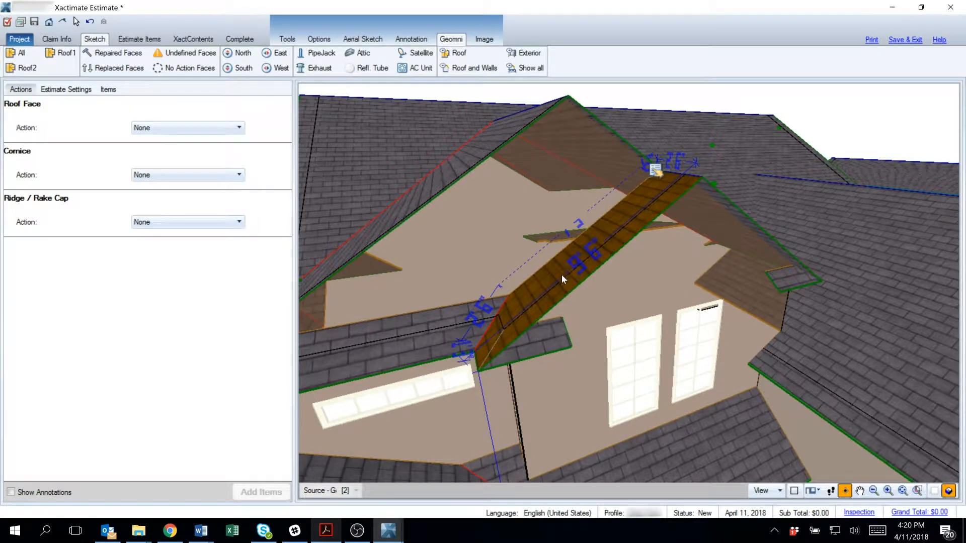
click(239, 128)
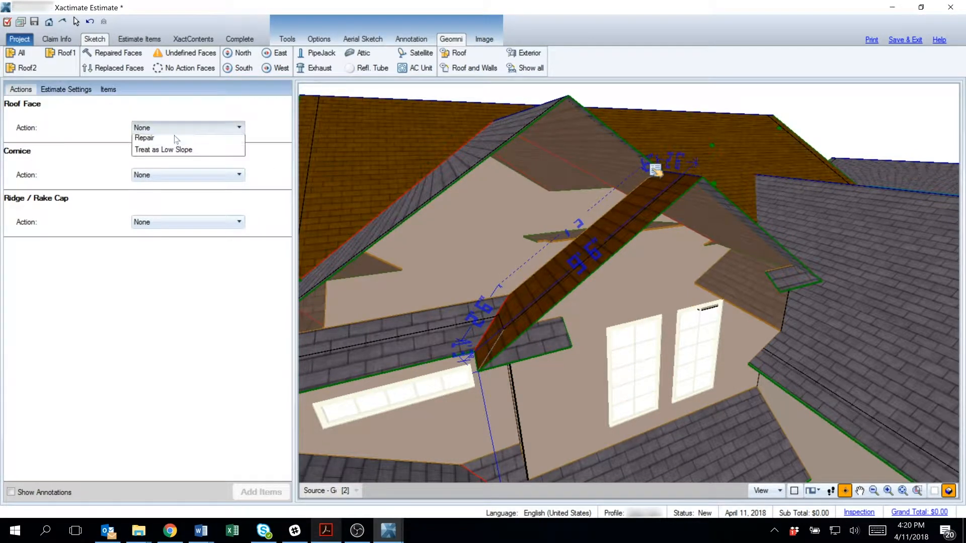
click(158, 128)
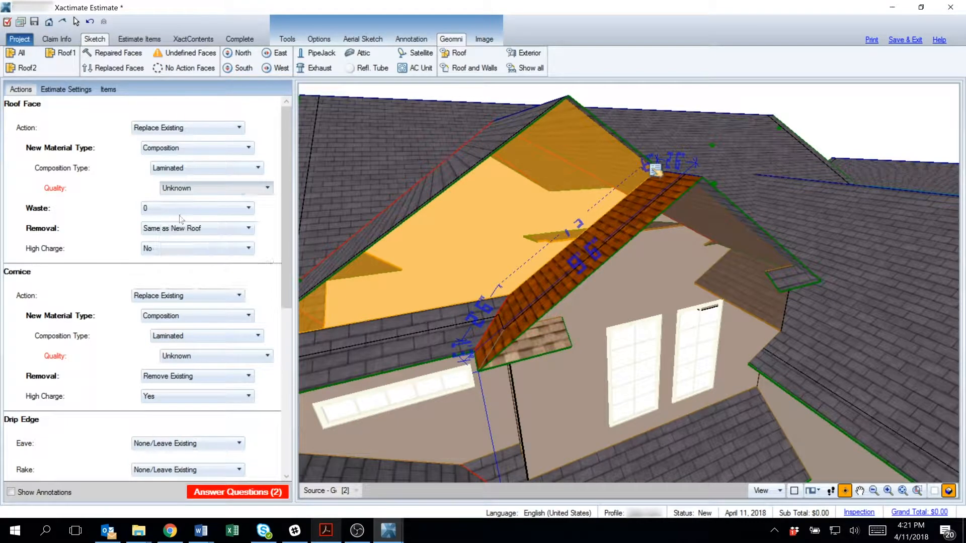
- Set the roof face and cornice quality to Average and choose a felt underlayment option
click(215, 188)
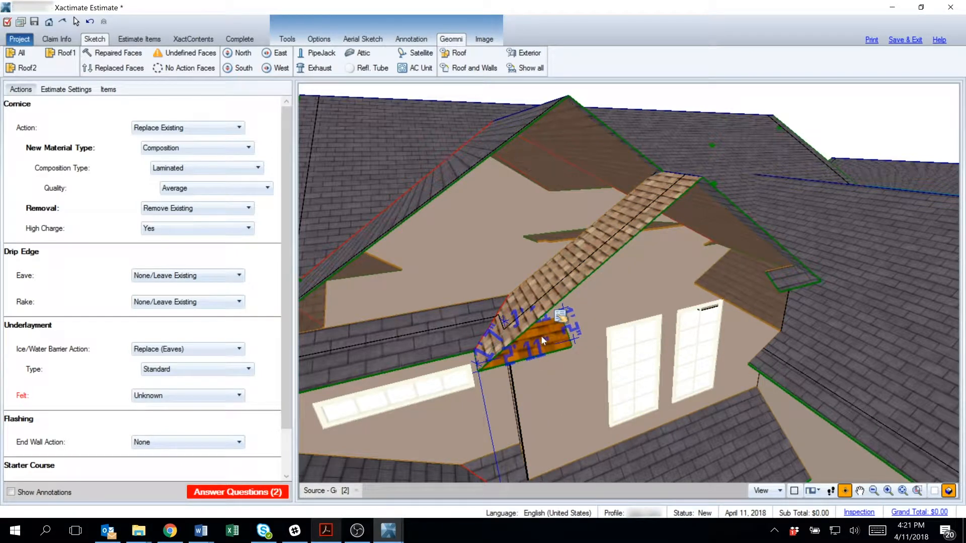
click(240, 396)
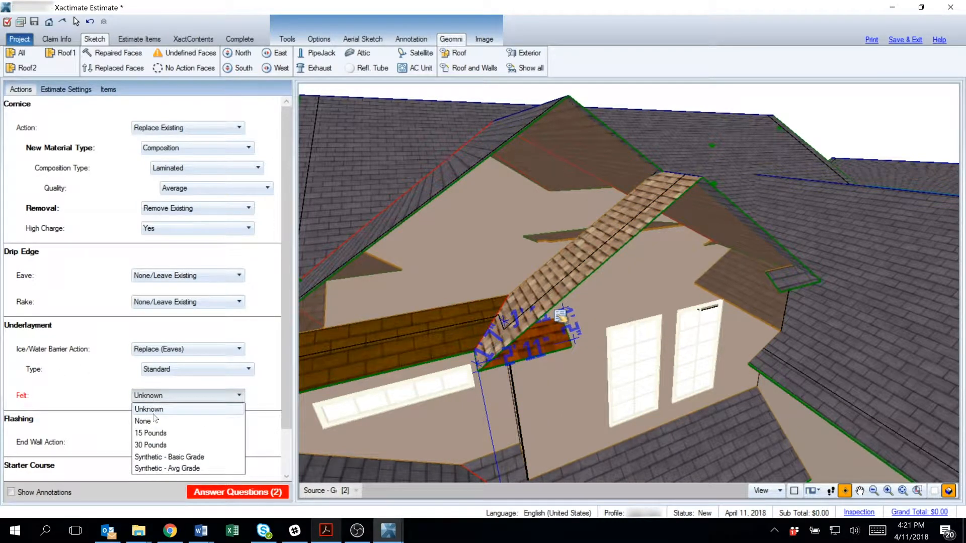
click(151, 432)
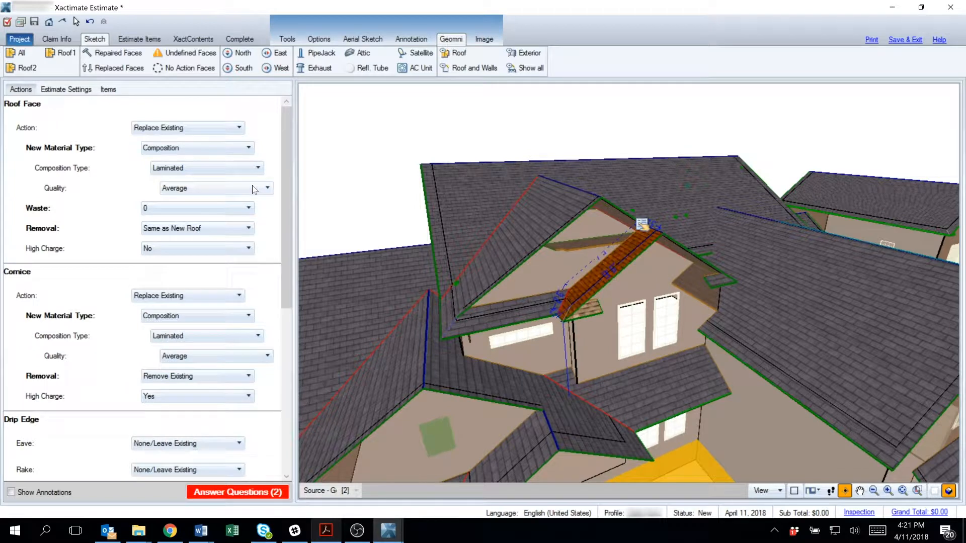
- Set the left dormer cornice strip to Replace Existing with Average quality shingles
click(187, 127)
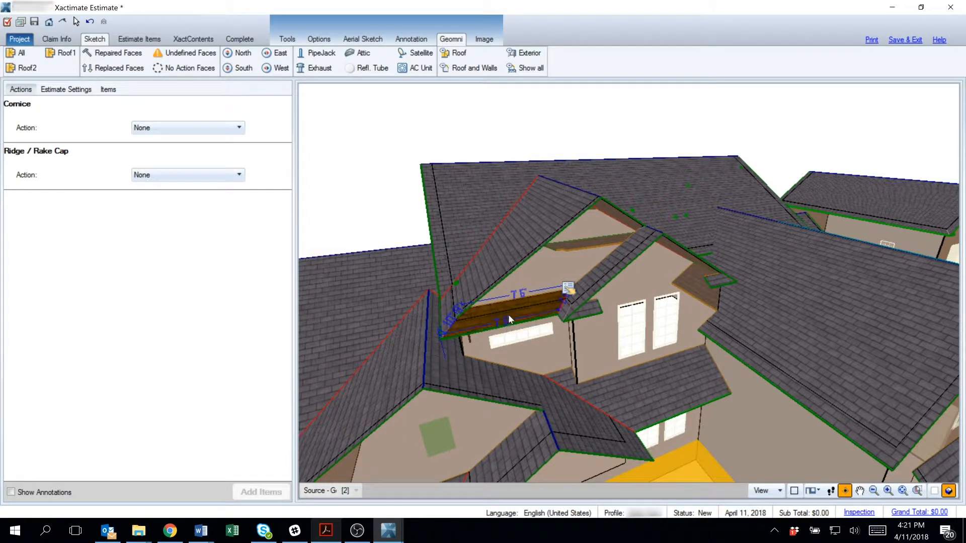
mouse_move(534, 322)
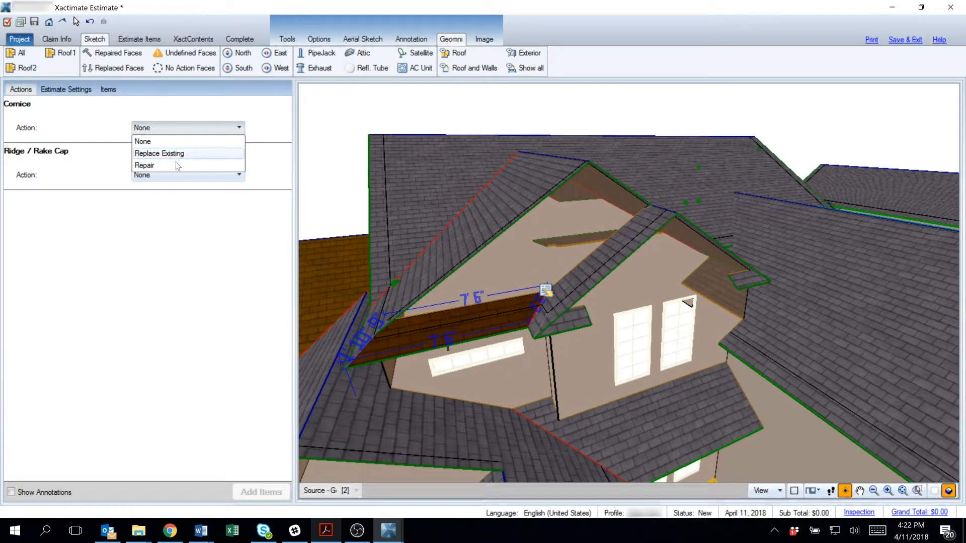
click(158, 152)
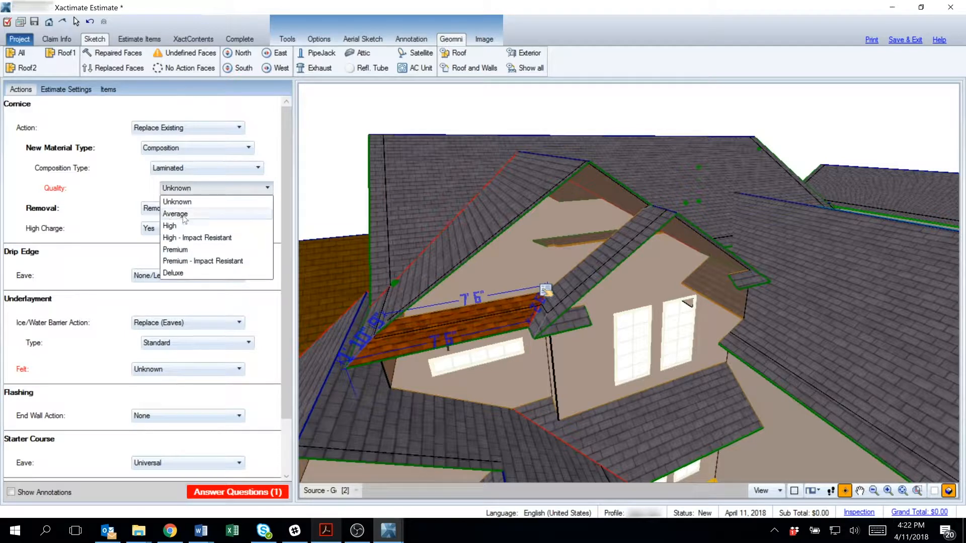
click(175, 213)
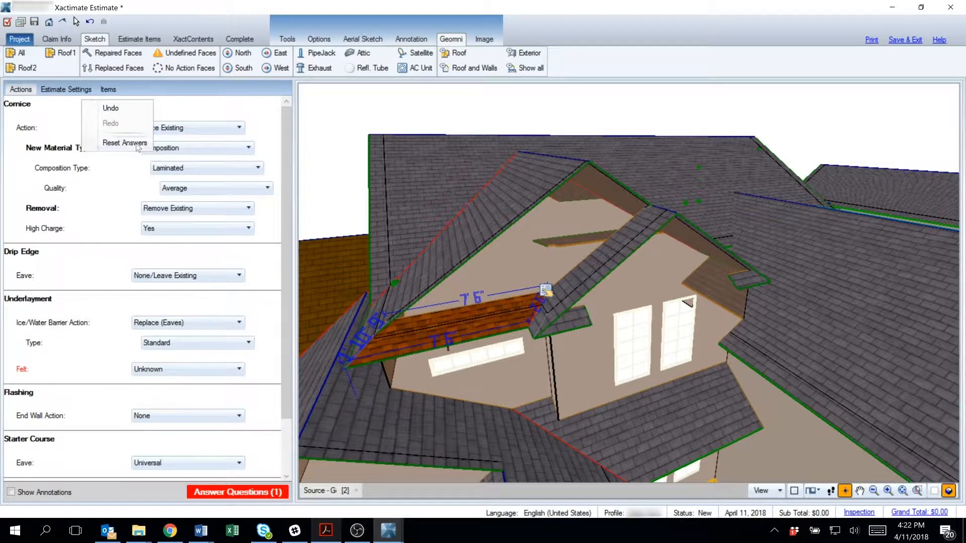
- Reset all answers, mark the whole roof Replace Existing and review the cornices' mixed actions
click(124, 142)
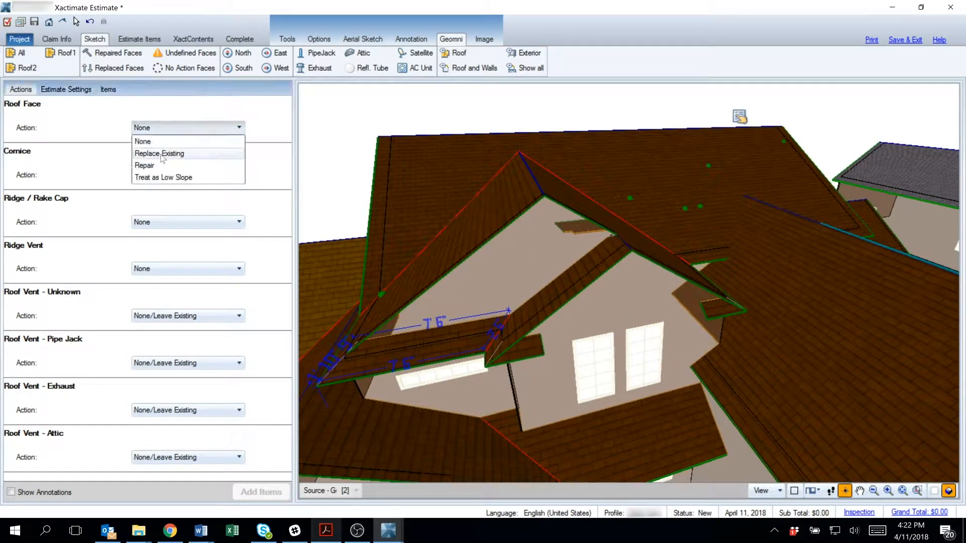
click(159, 153)
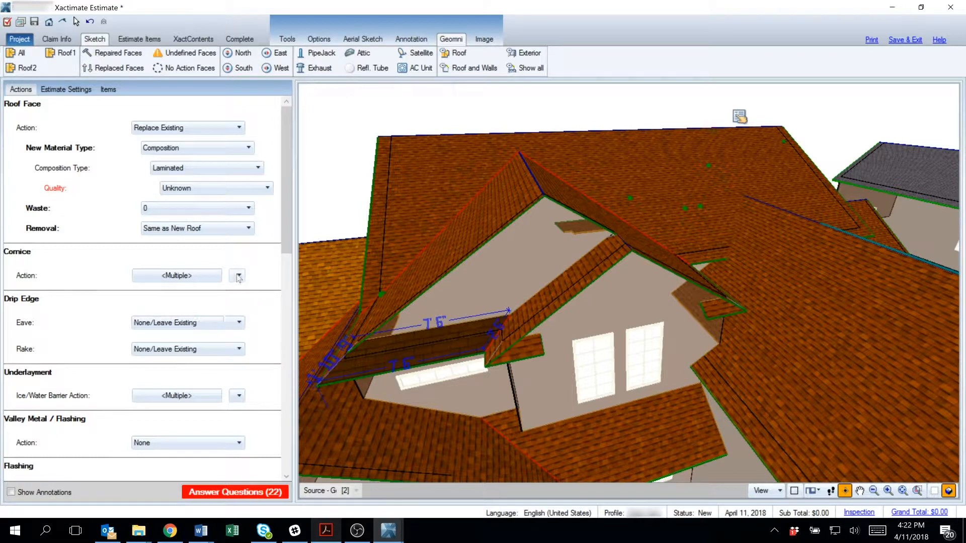
click(237, 275)
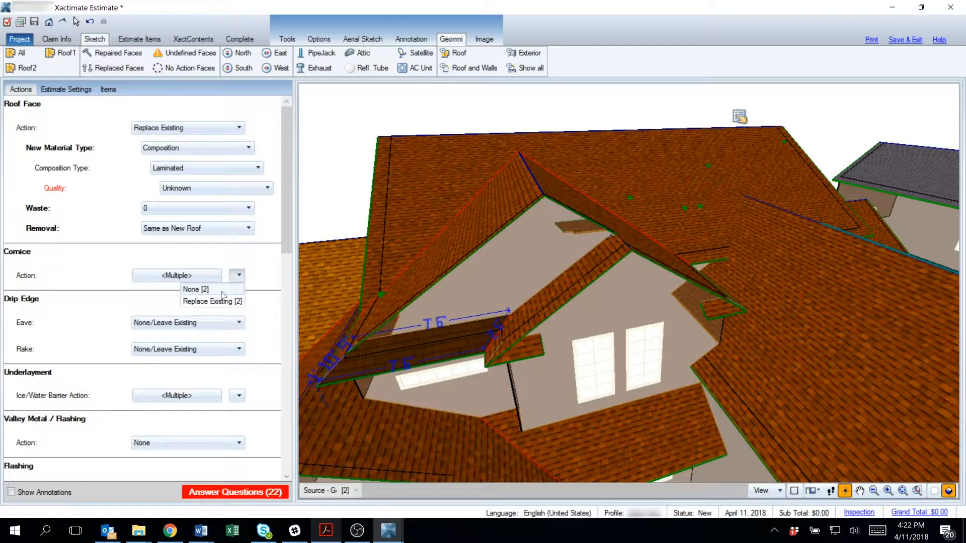
click(195, 290)
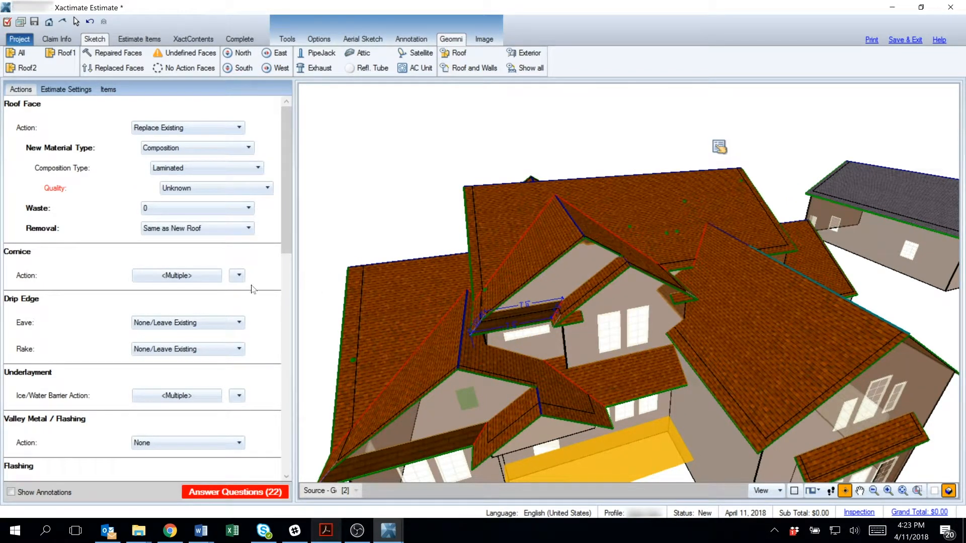
- Set all four cornices to Replace Existing and give cornice and roof face Average quality
click(237, 276)
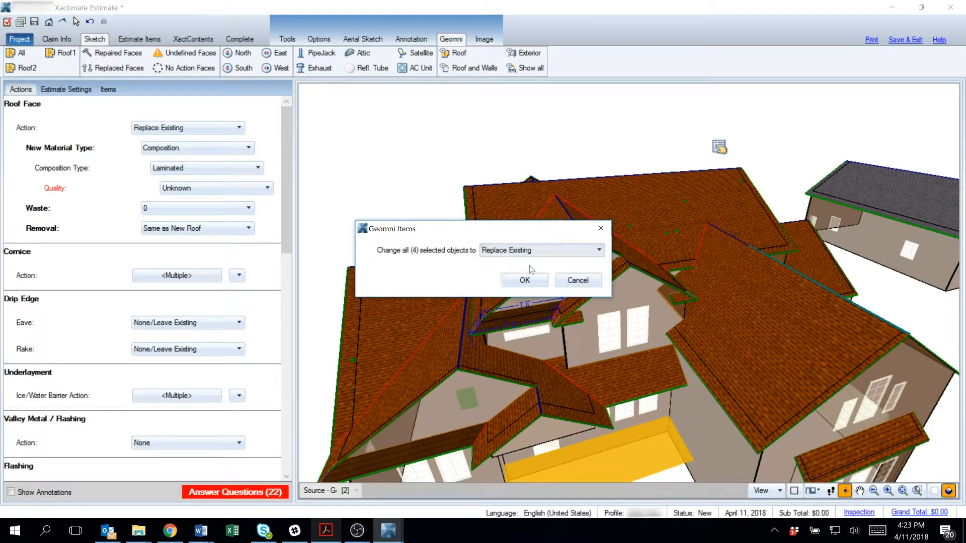
click(524, 281)
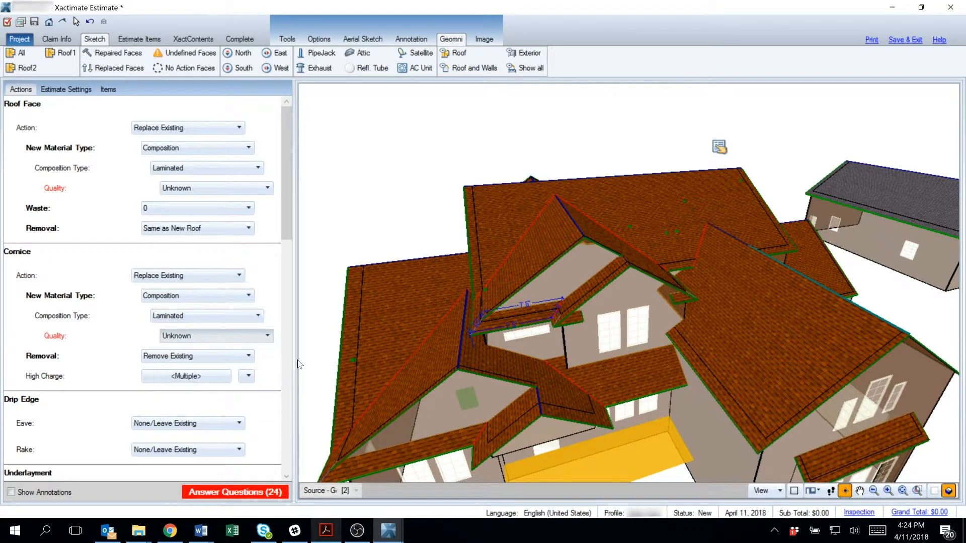
click(216, 336)
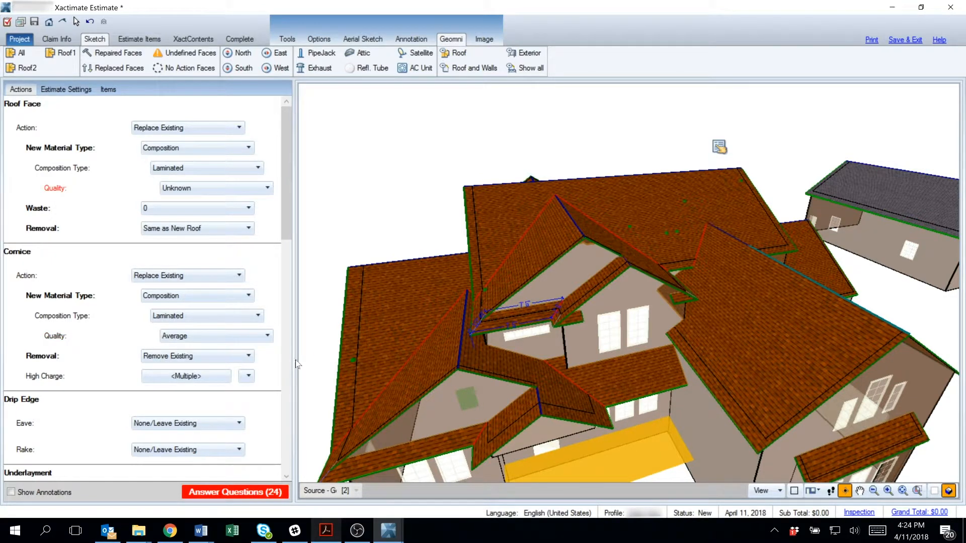
click(268, 188)
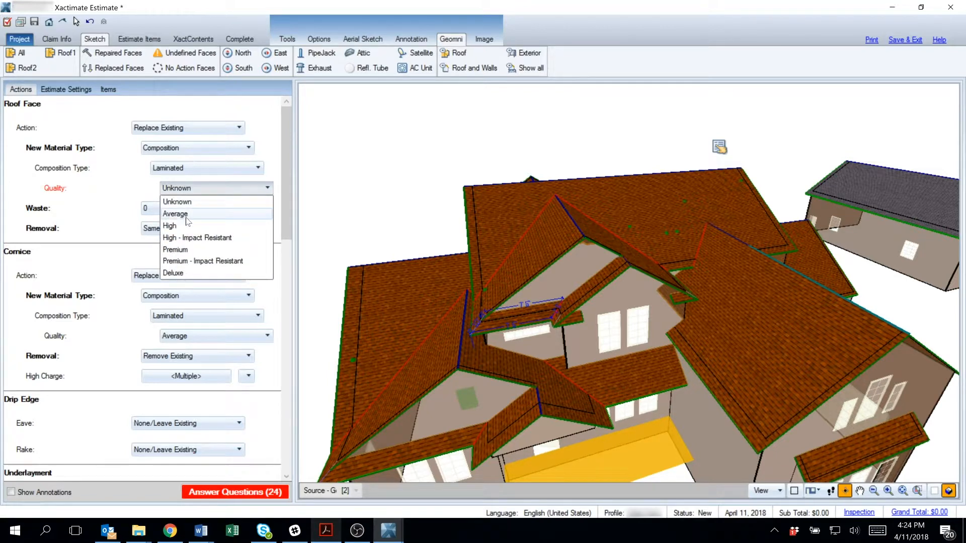
click(175, 213)
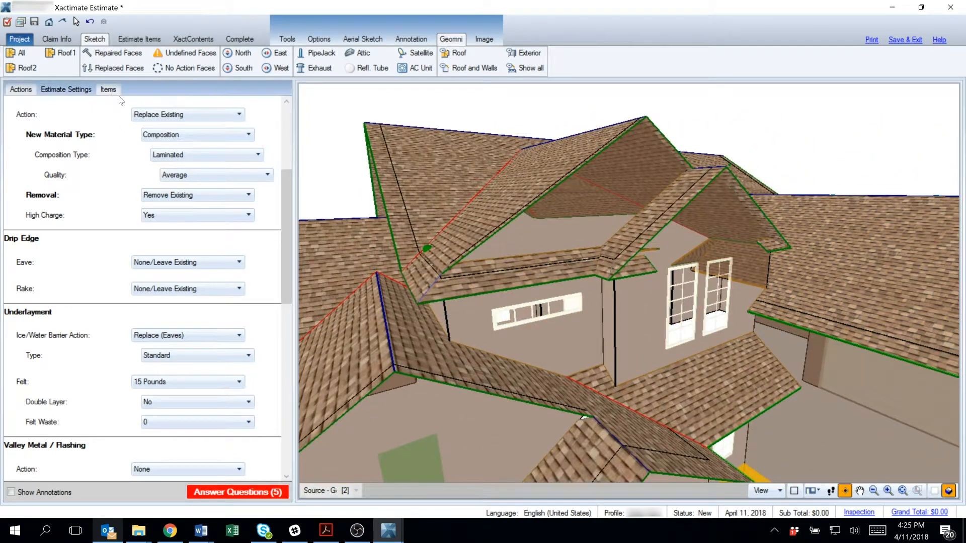
- Show the estimate's Items list with the cornice strip and return removal and install lines
click(108, 90)
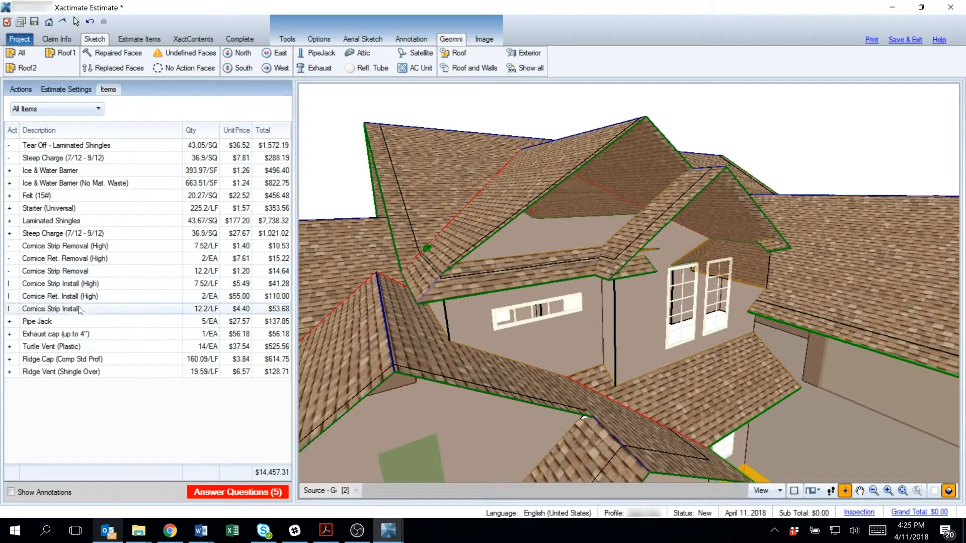
mouse_move(71, 309)
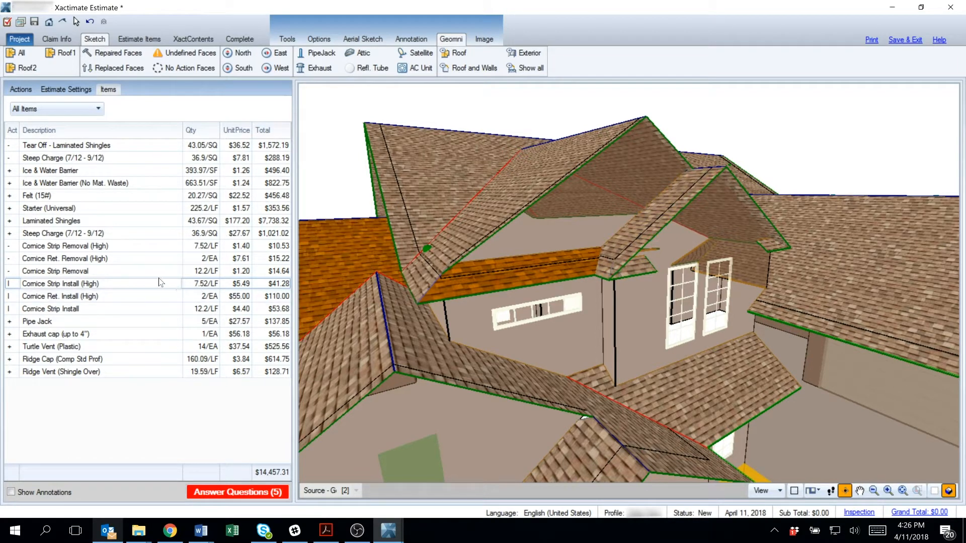
mouse_move(64, 295)
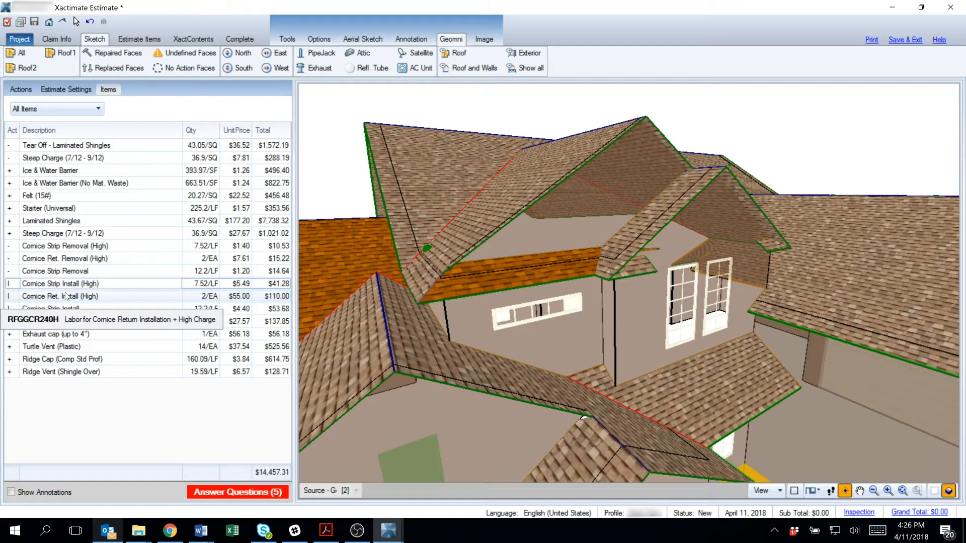